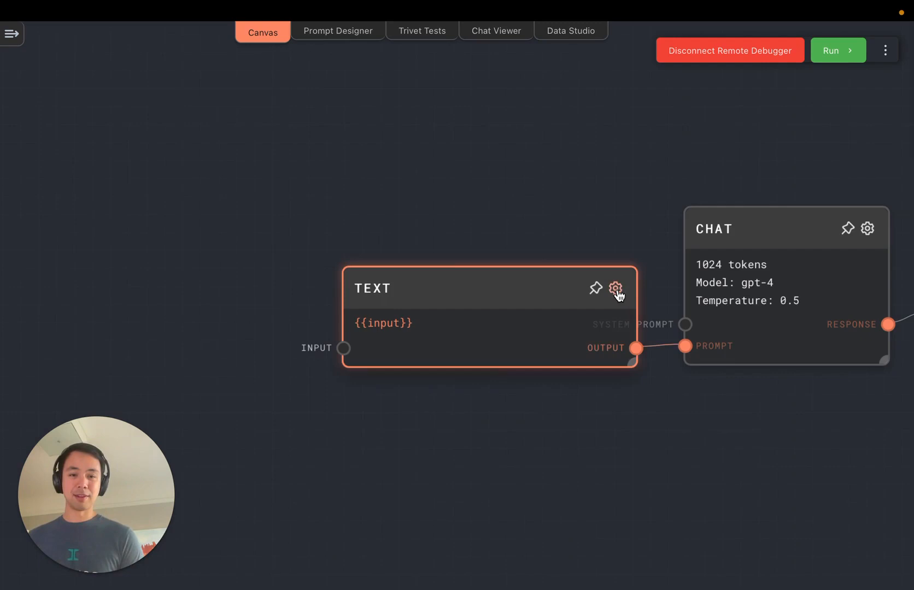
Set the Text node's prompt to "Draw me a stick figure in SVG"
left_click(615, 287)
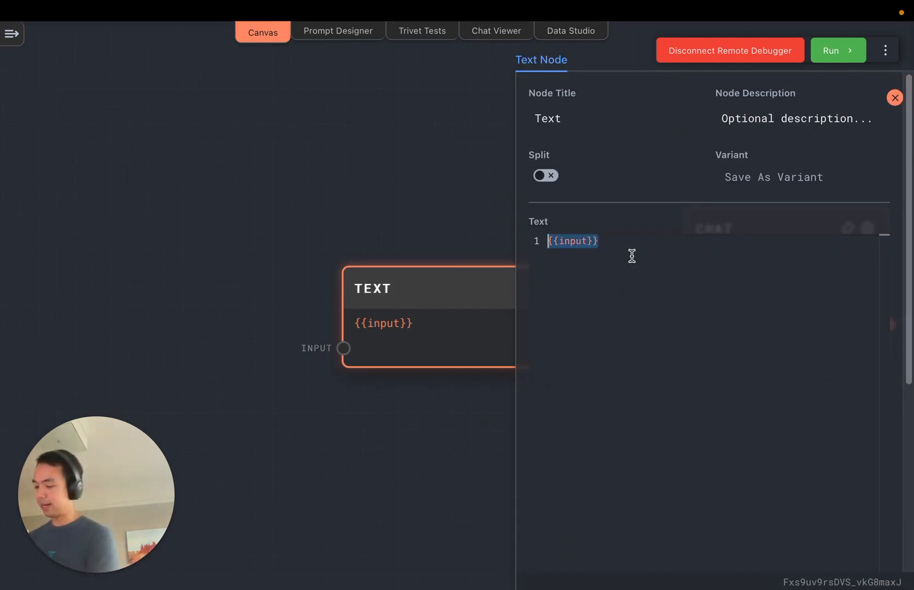
type("Draw me a stick figure in")
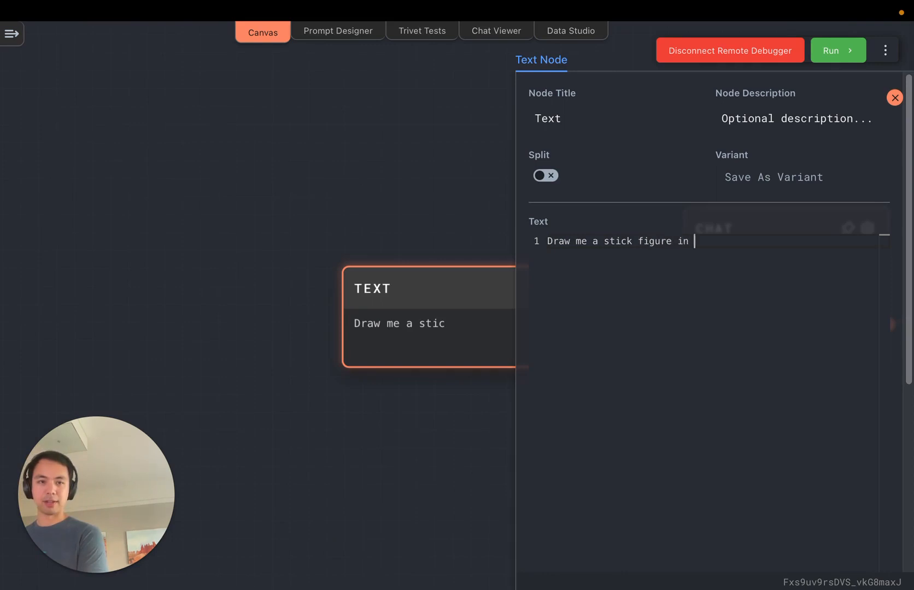
left_click(894, 99)
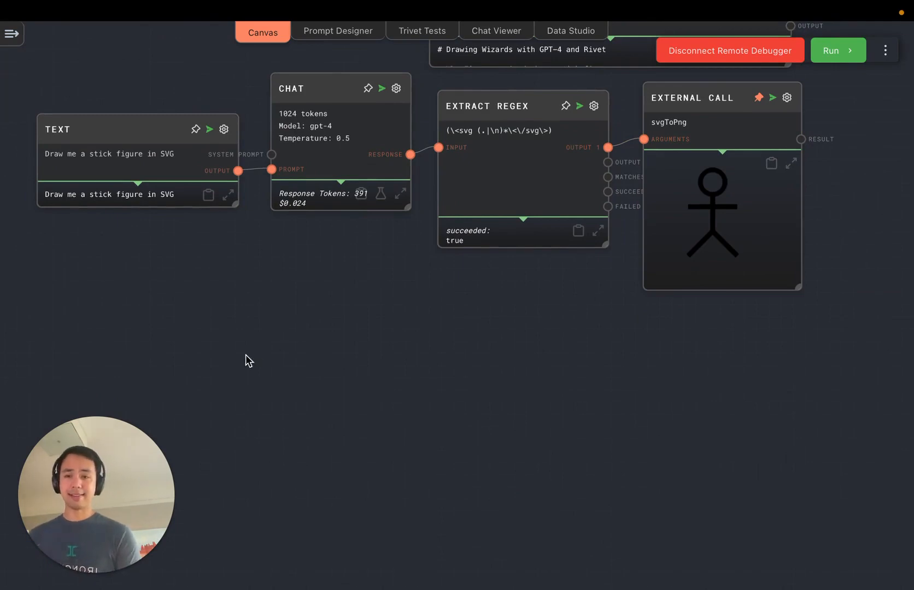
Add a Text node reading "Turn this man into a wizard. {{svg}}" fed by the Extract Regex output
type("text")
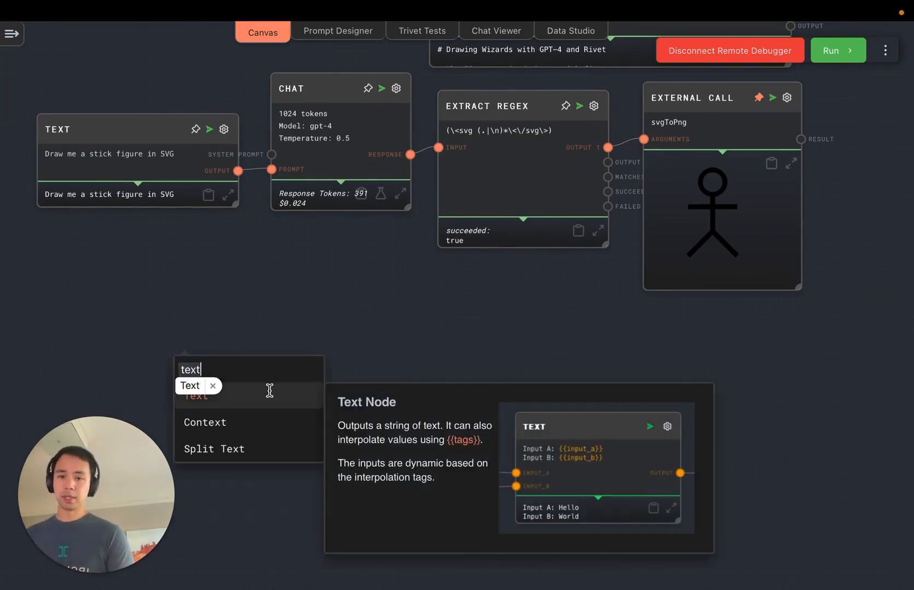
left_click(189, 385)
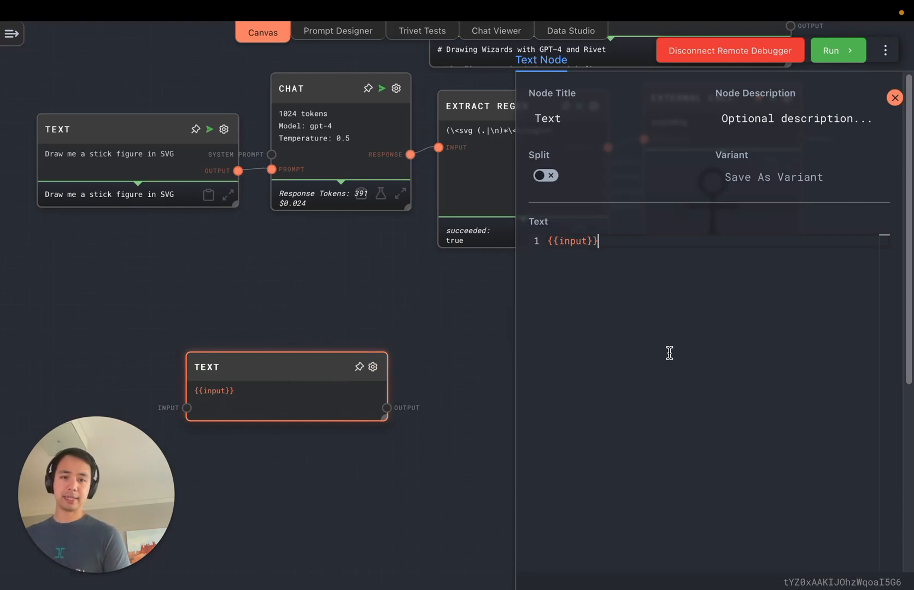
type("Turn this man")
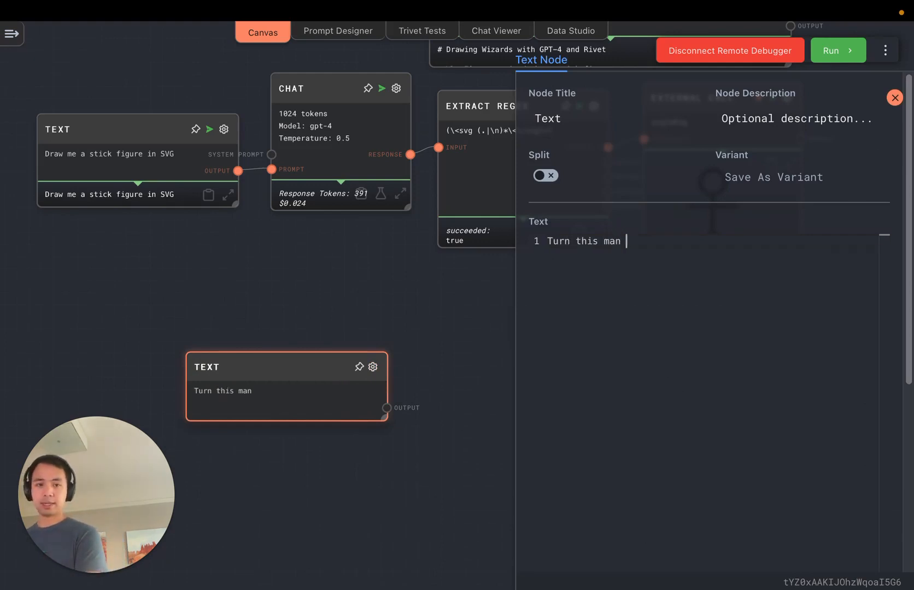
type("into a wizard")
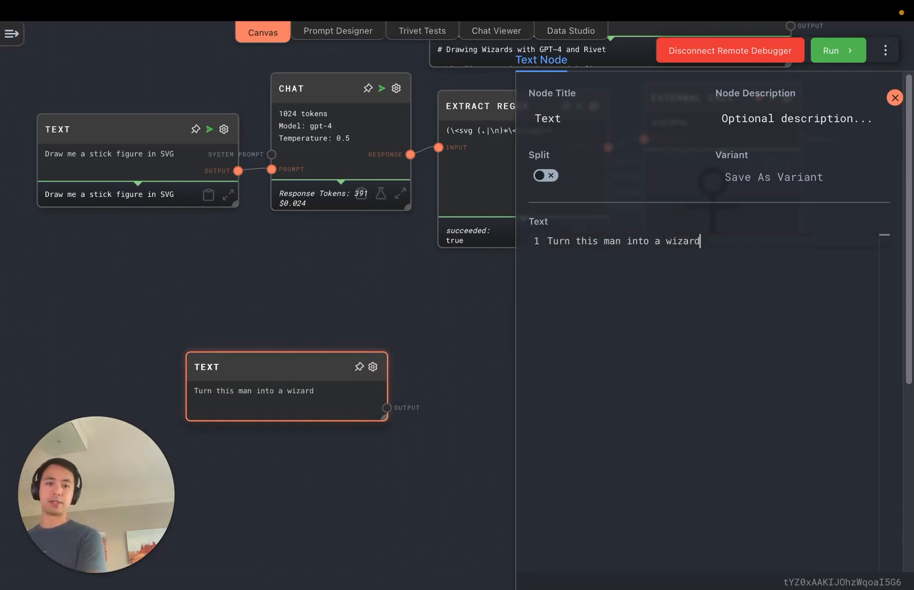
type(".")
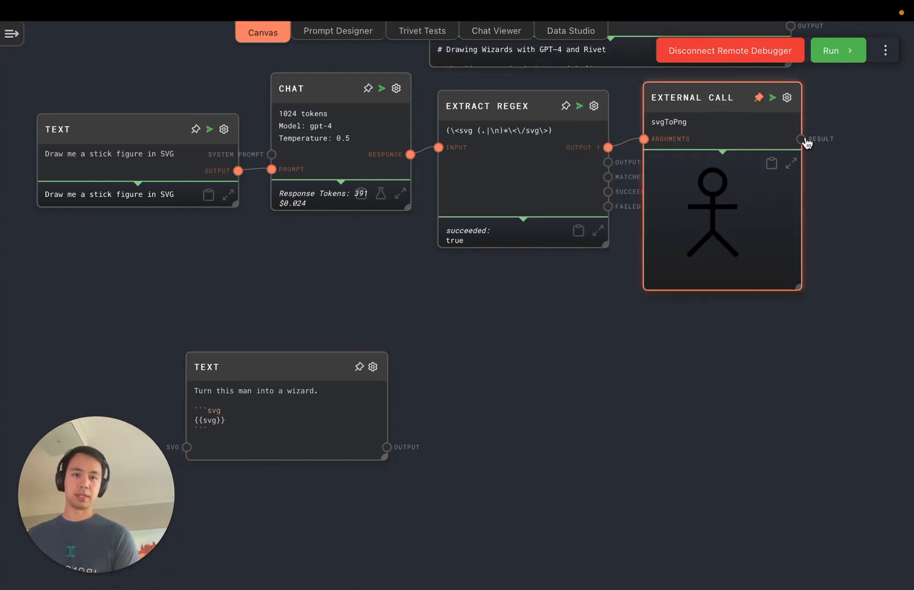
left_click_drag(805, 139, 192, 447)
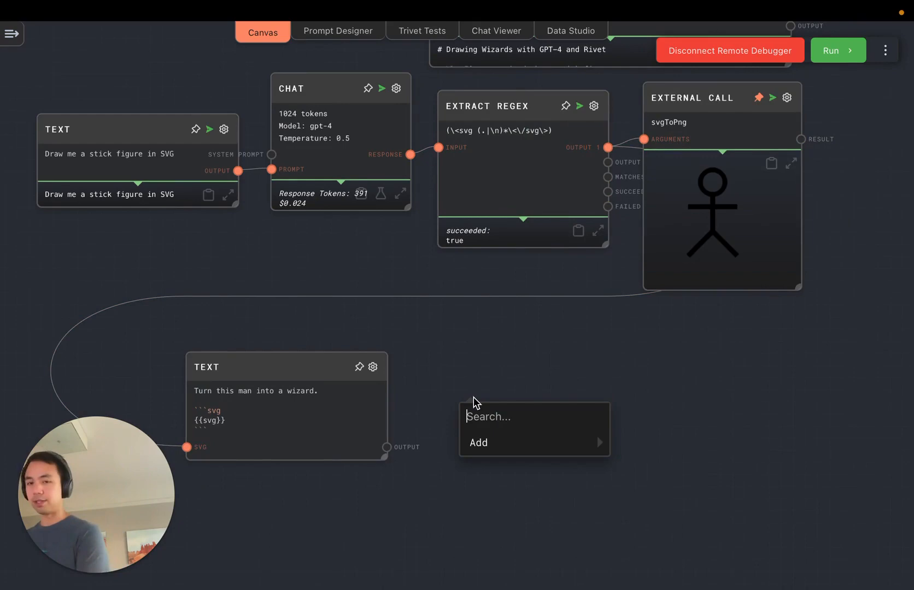
Add a Chat node on GPT-4 taking the wizard Text output as its prompt
left_click(479, 442)
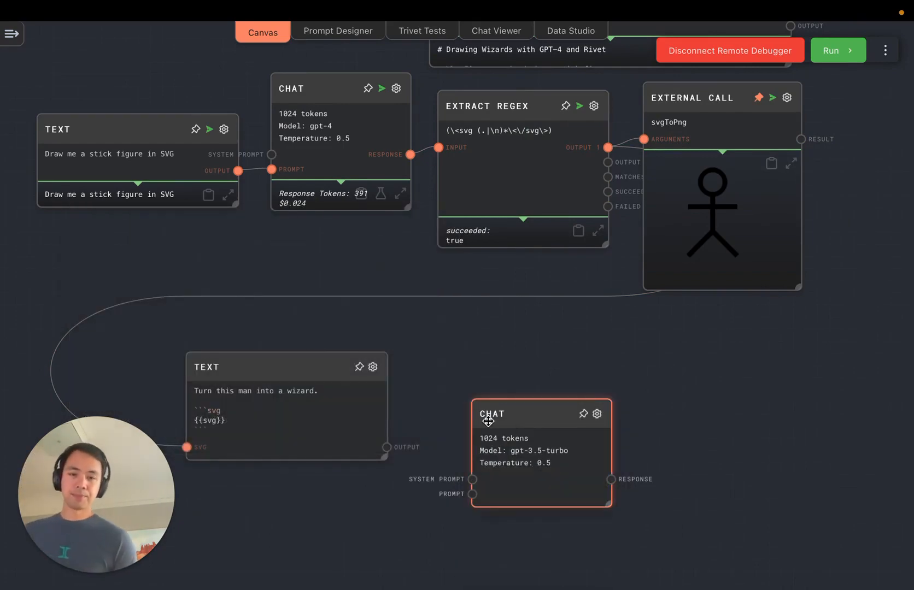
left_click_drag(493, 414, 471, 366)
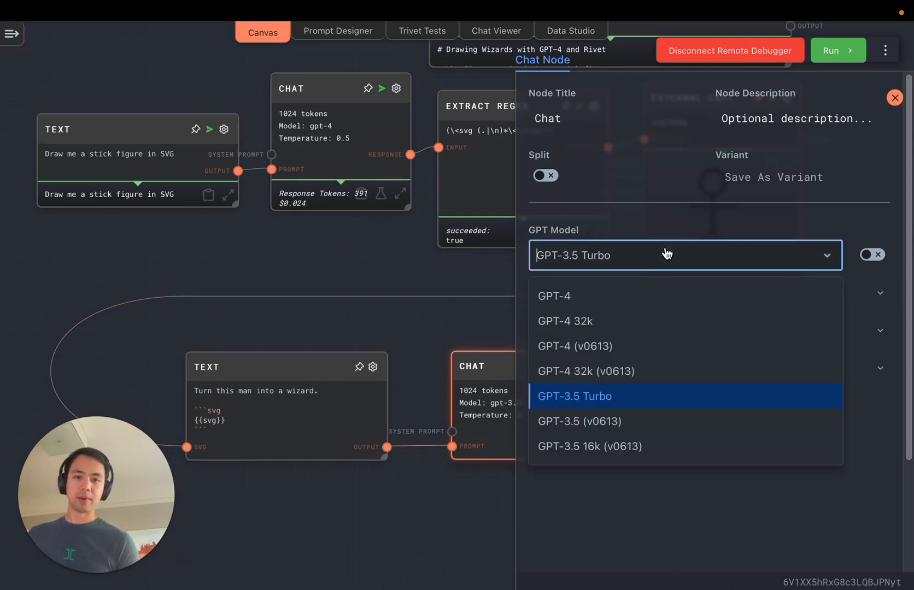
left_click(894, 97)
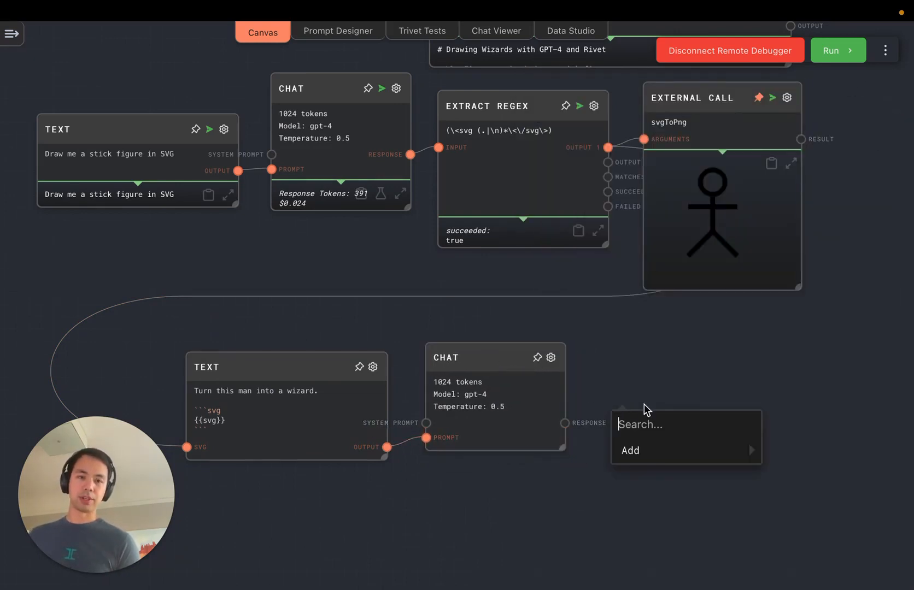
Add a second Extract Regex node with the SVG pattern on the chat response, then an External Call node
type("rege")
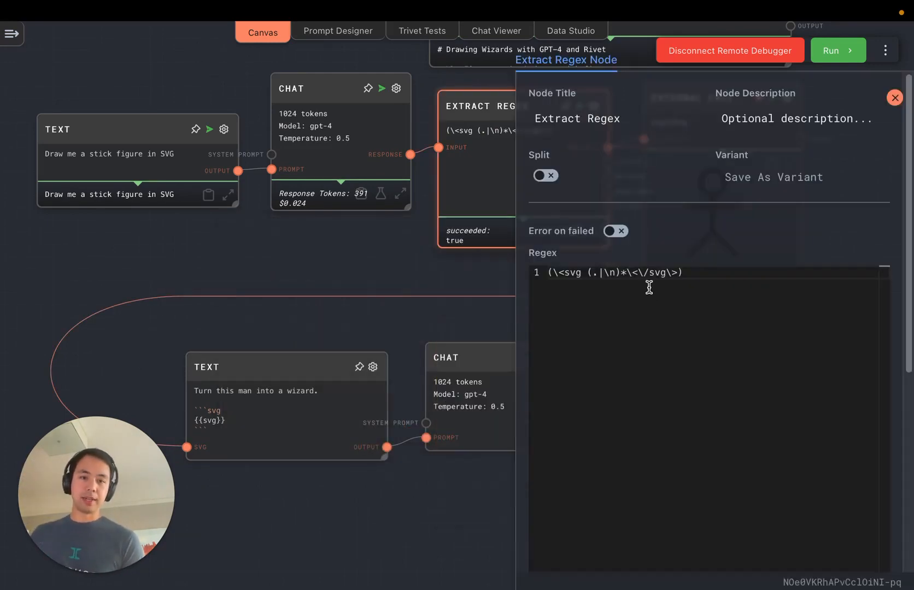
left_click(894, 97)
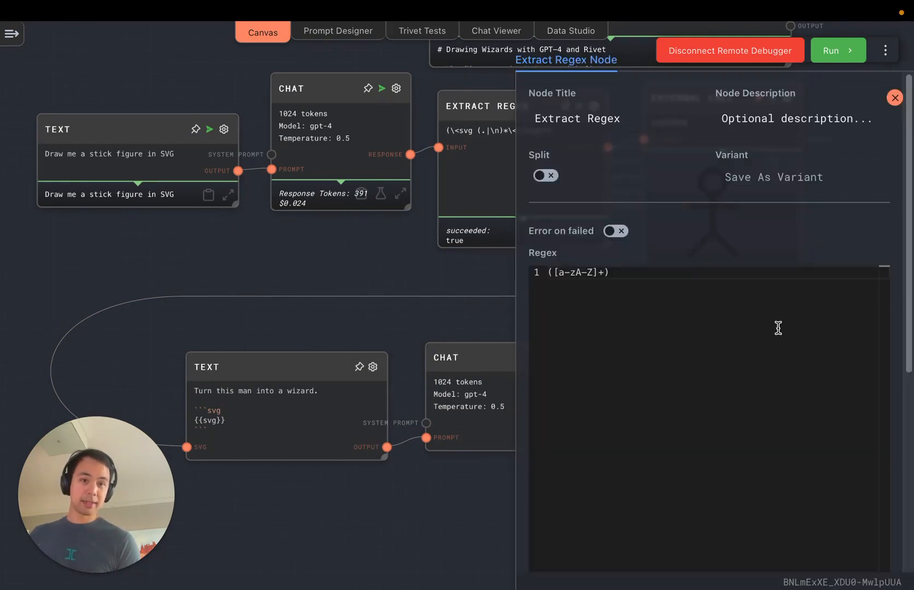
left_click(894, 98)
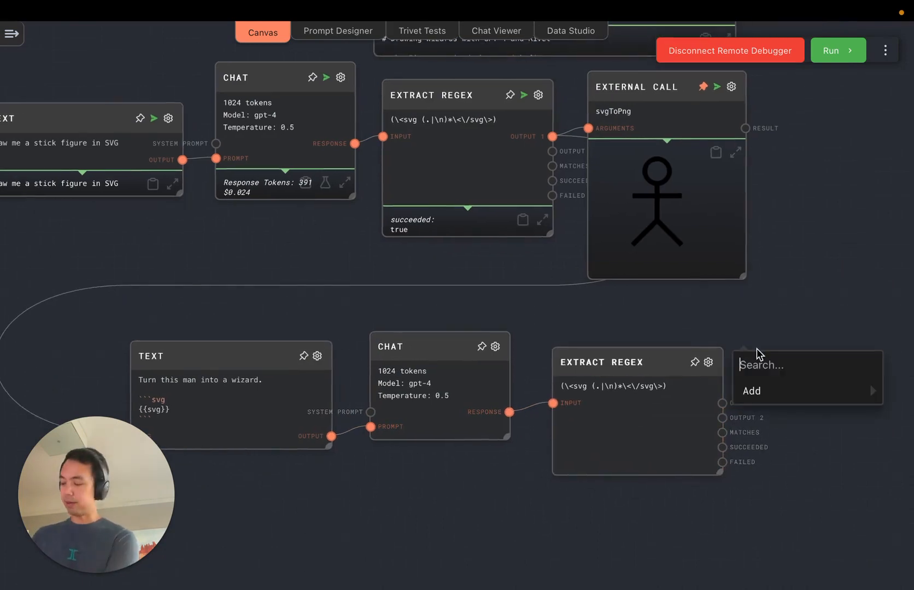
type("exter")
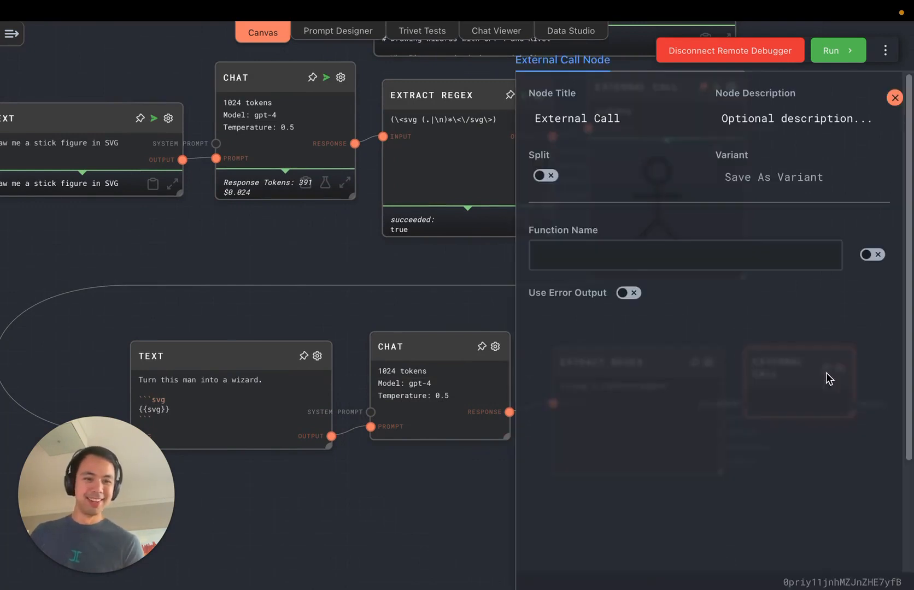
Set the External Call node's function name to svgToPng
left_click(686, 254)
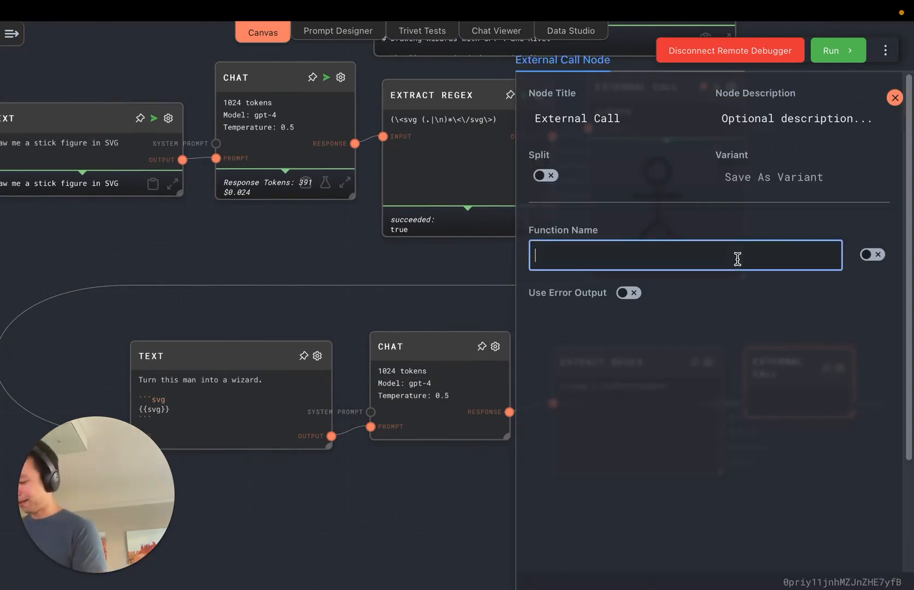
type("svgToPng")
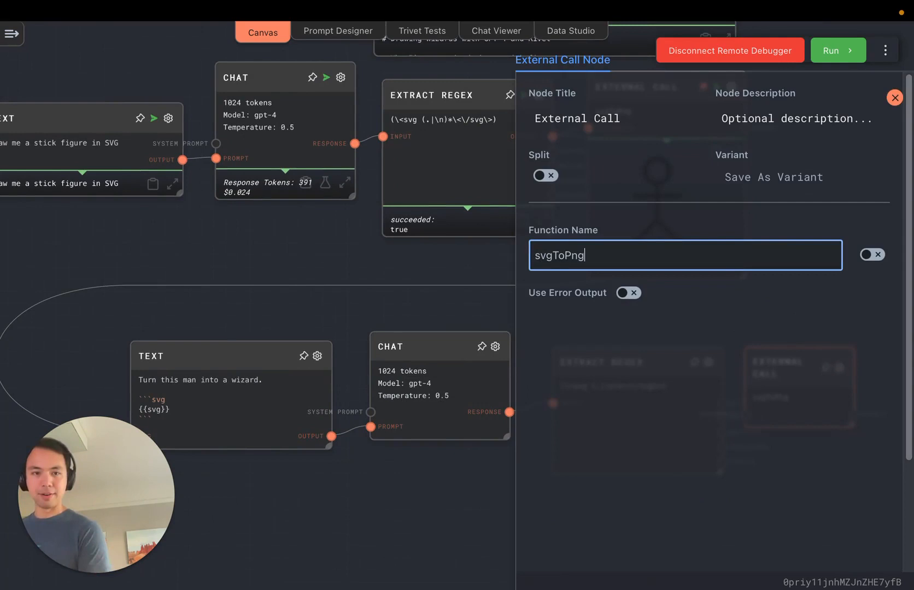
left_click(893, 98)
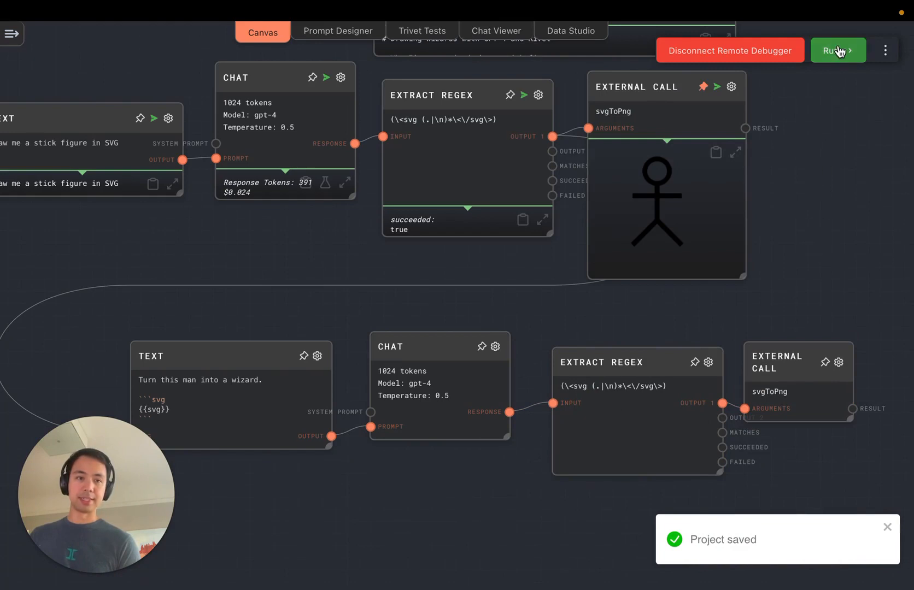
Run the graph to render GPT-4's wizard: the stick figure with a pointed hat
left_click(837, 50)
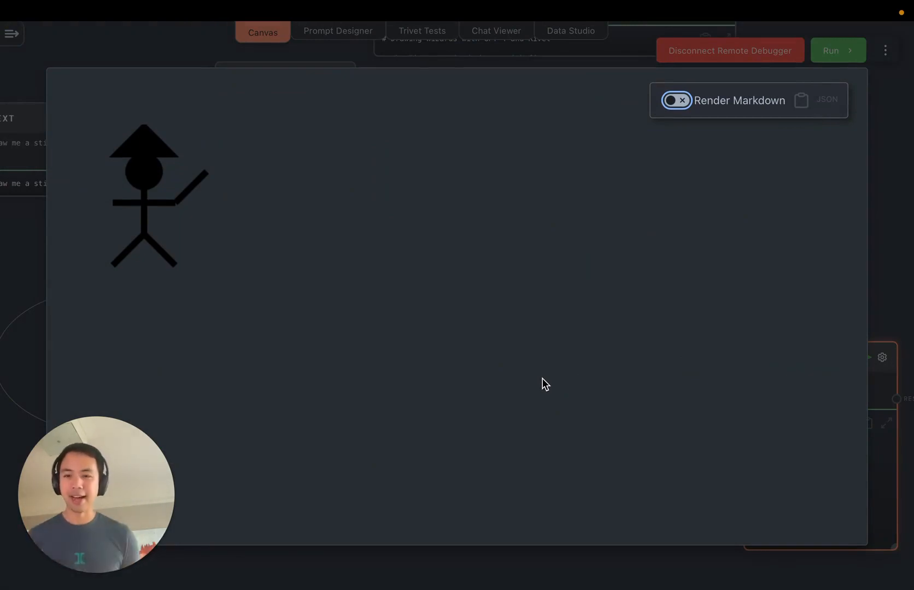
mouse_move(178, 67)
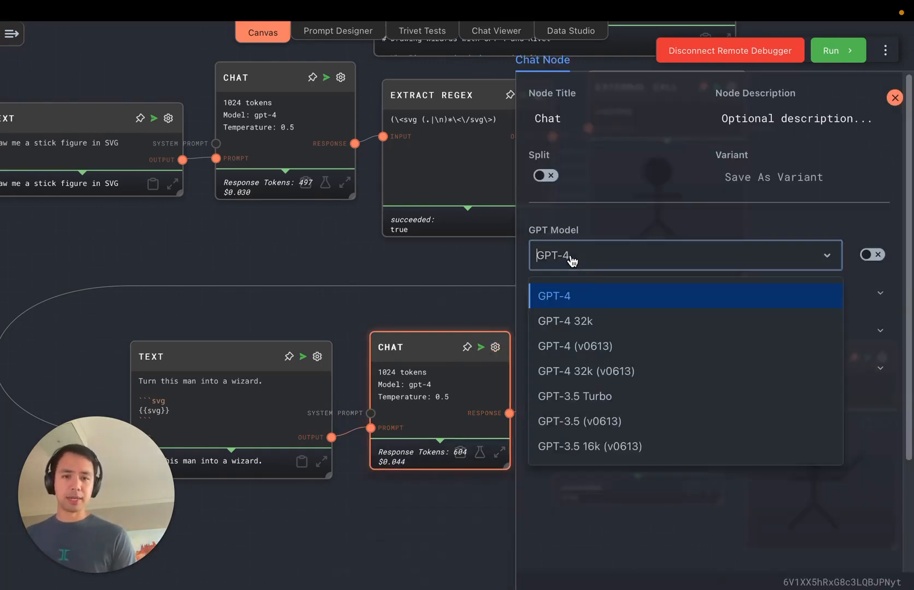
Switch the wizard Chat node to GPT-3.5 Turbo with Max Tokens 2048
left_click(574, 396)
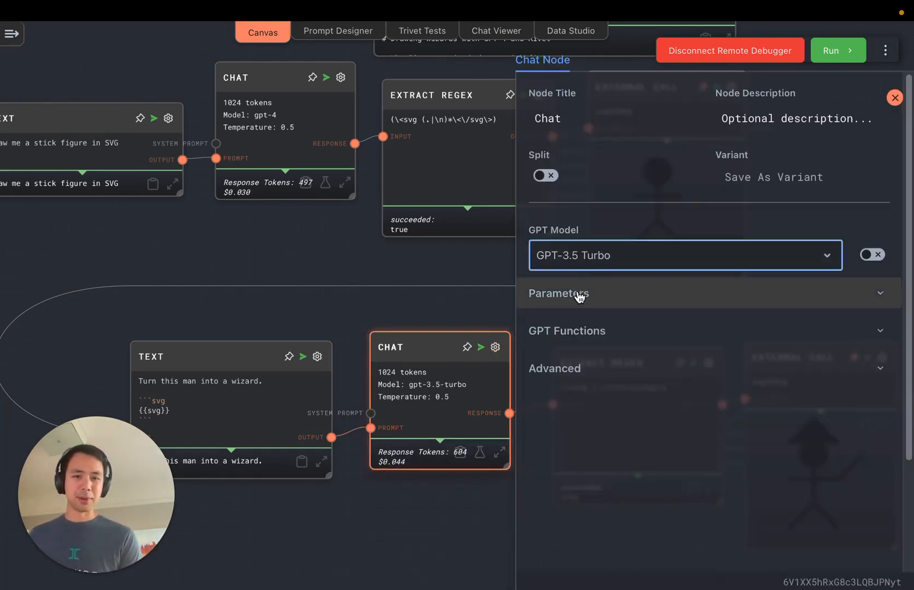
left_click(557, 293)
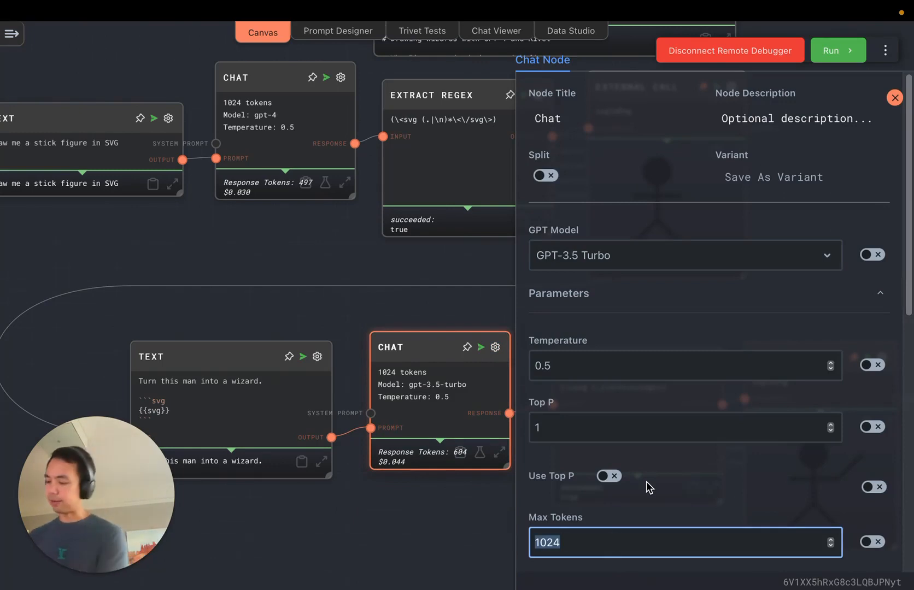
type("2048")
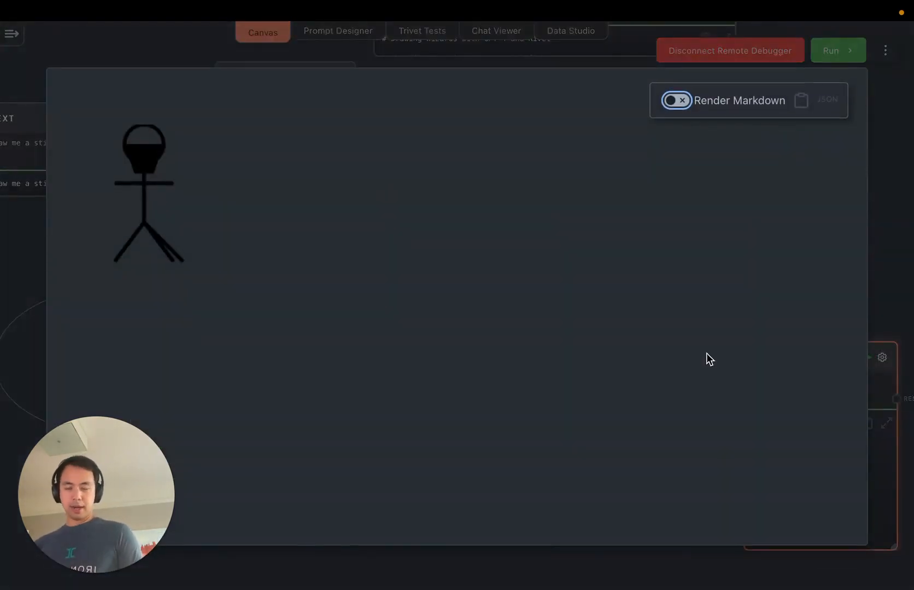
mouse_move(666, 338)
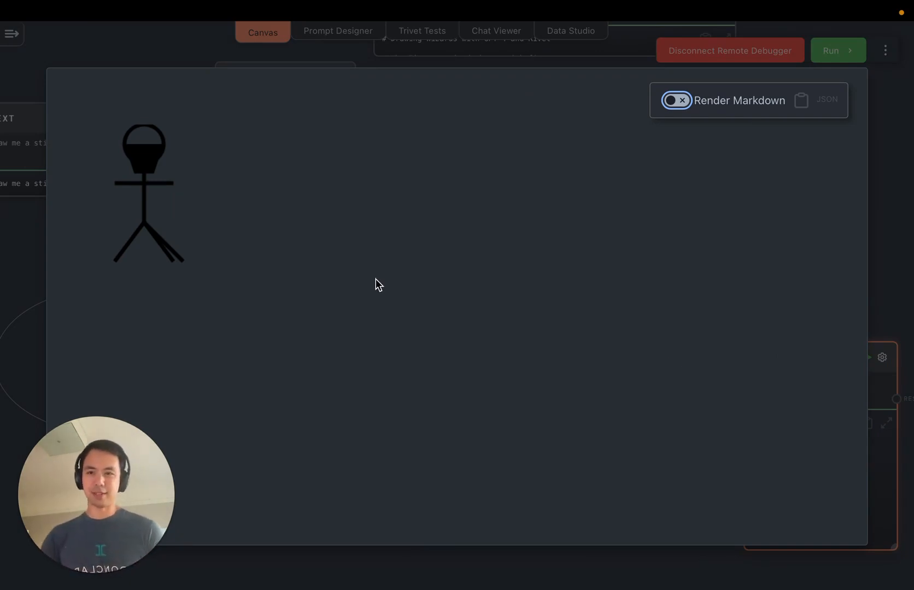
mouse_move(170, 130)
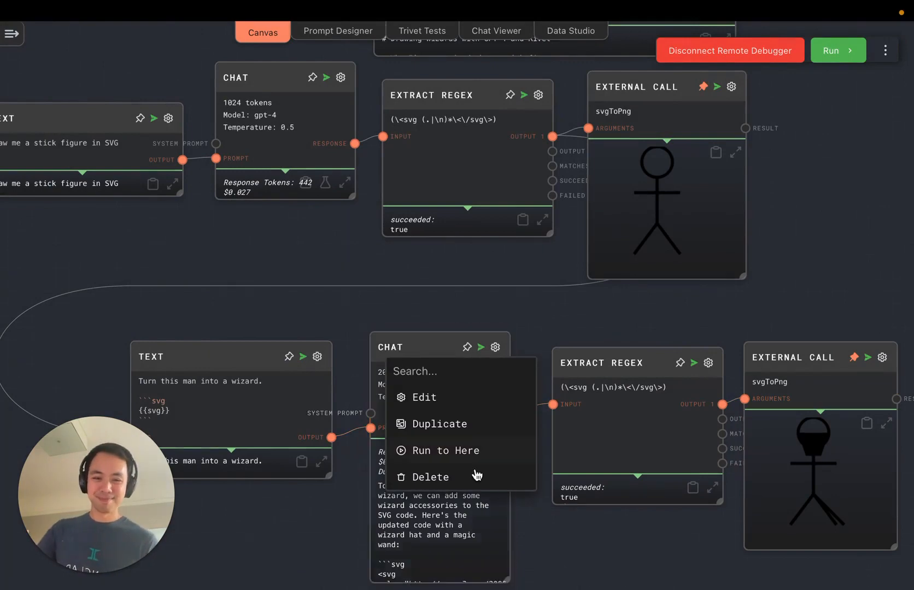
Add a Chat (Anthropic) node in place of the wizard chat step
type("ant")
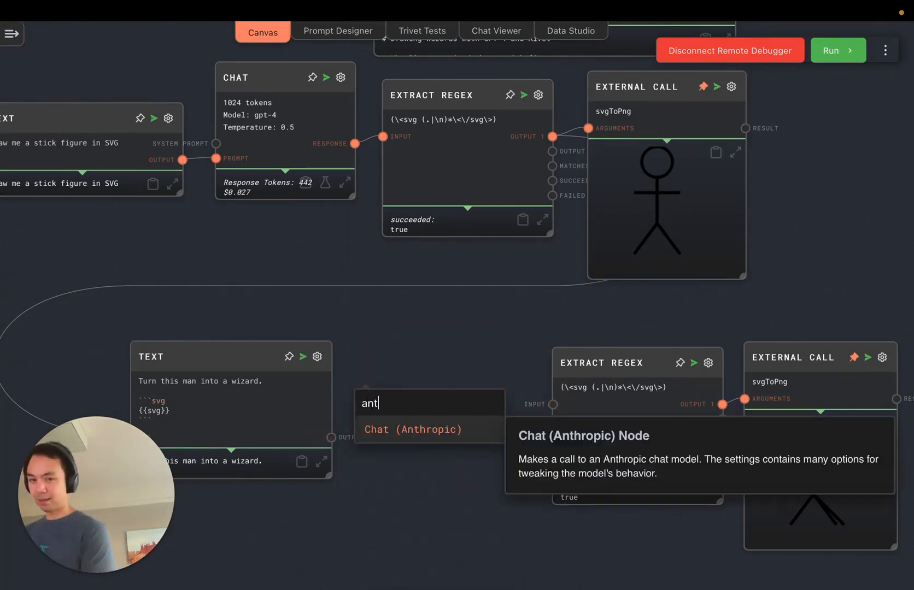
left_click(411, 428)
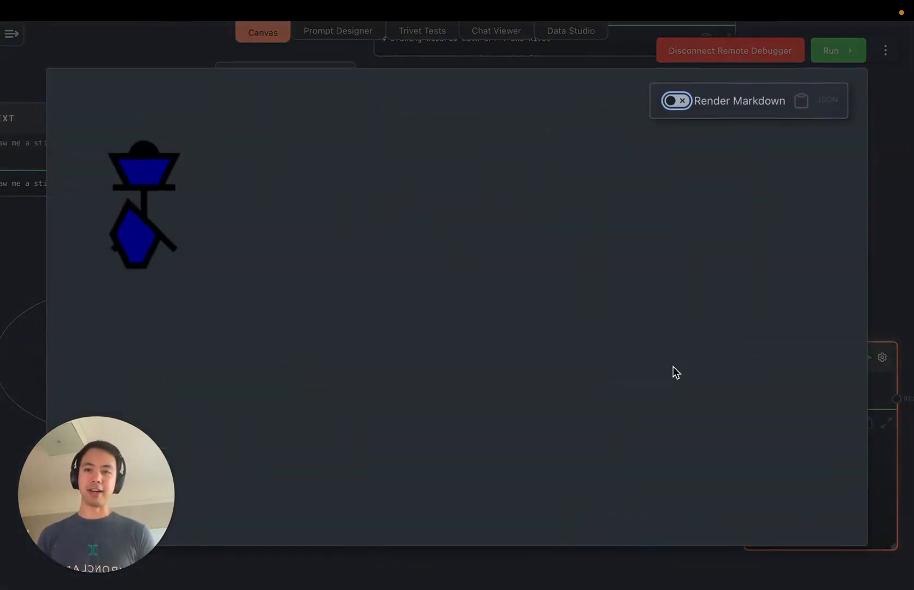
mouse_move(184, 171)
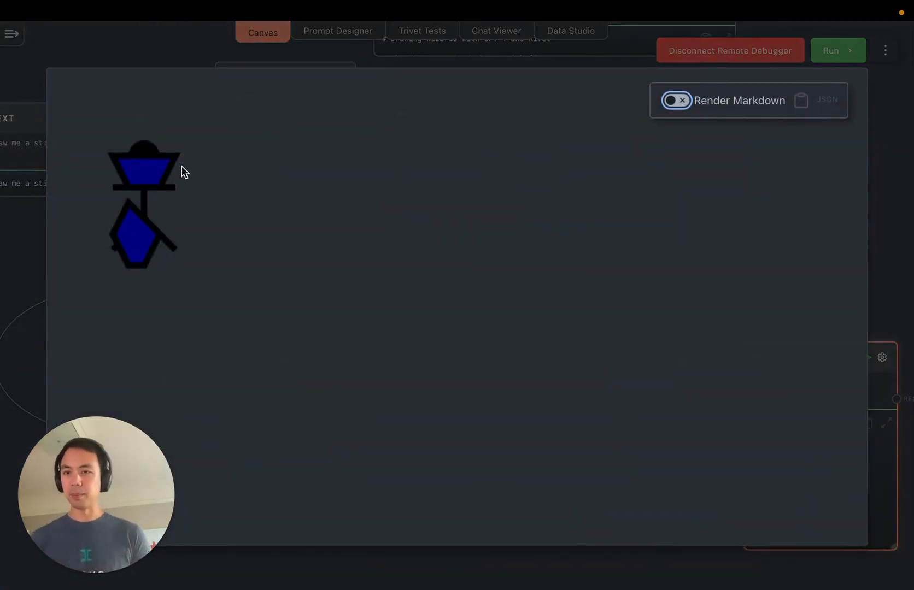
mouse_move(177, 46)
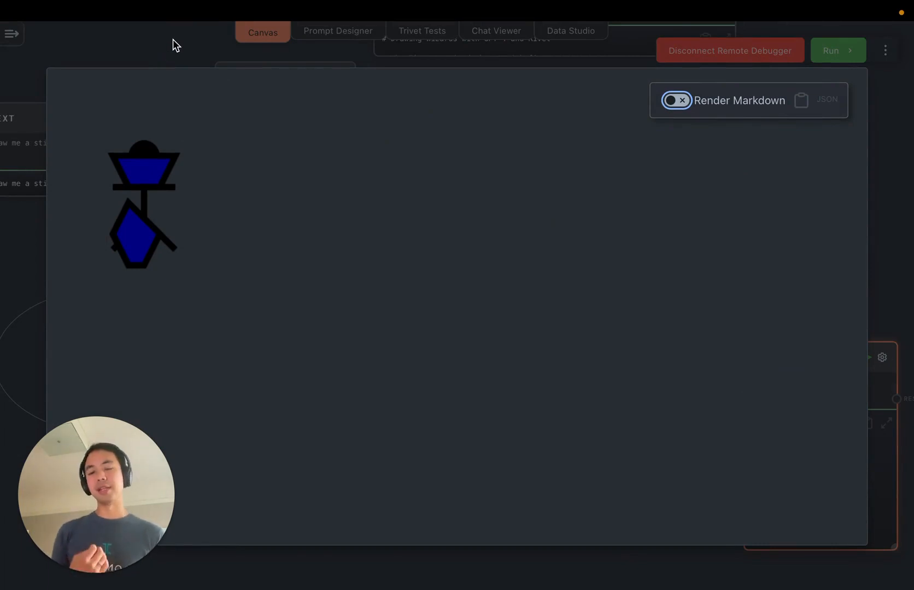